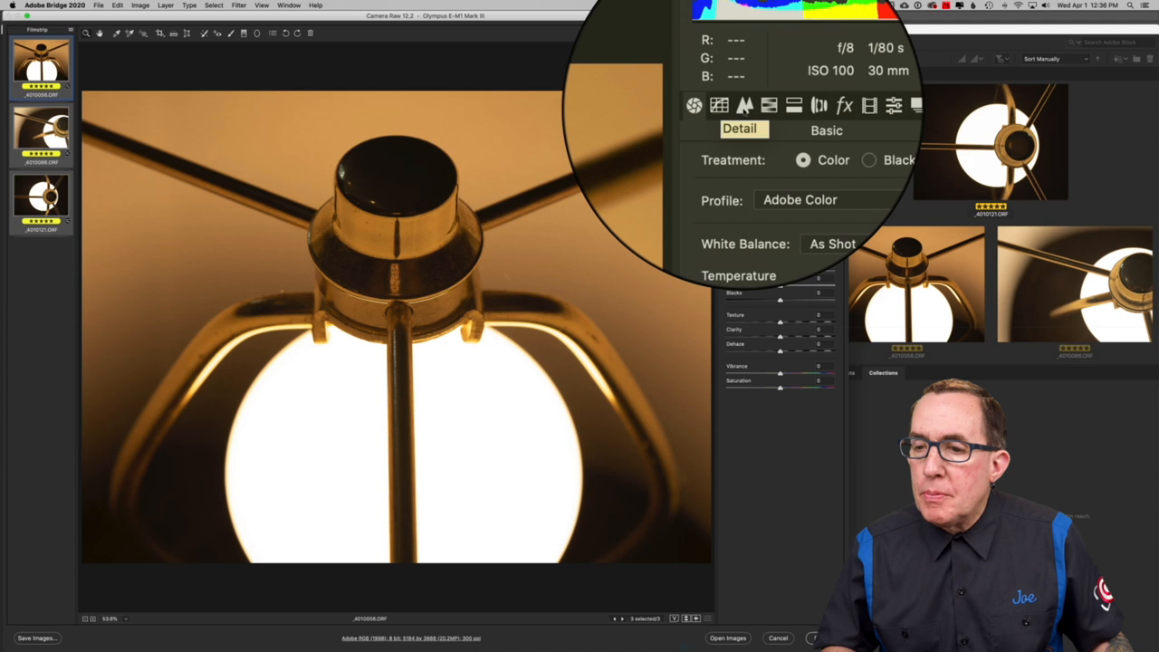
- Set Treatment to Black & White and lower Highlights to -22
click(800, 200)
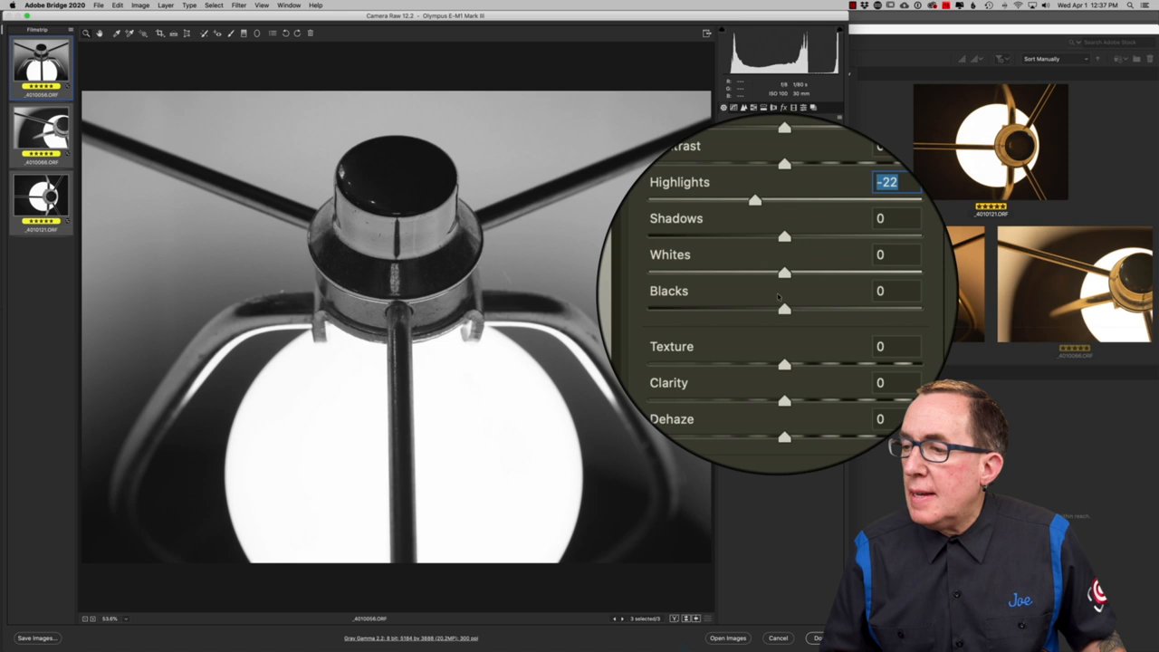
drag(783, 306, 719, 331)
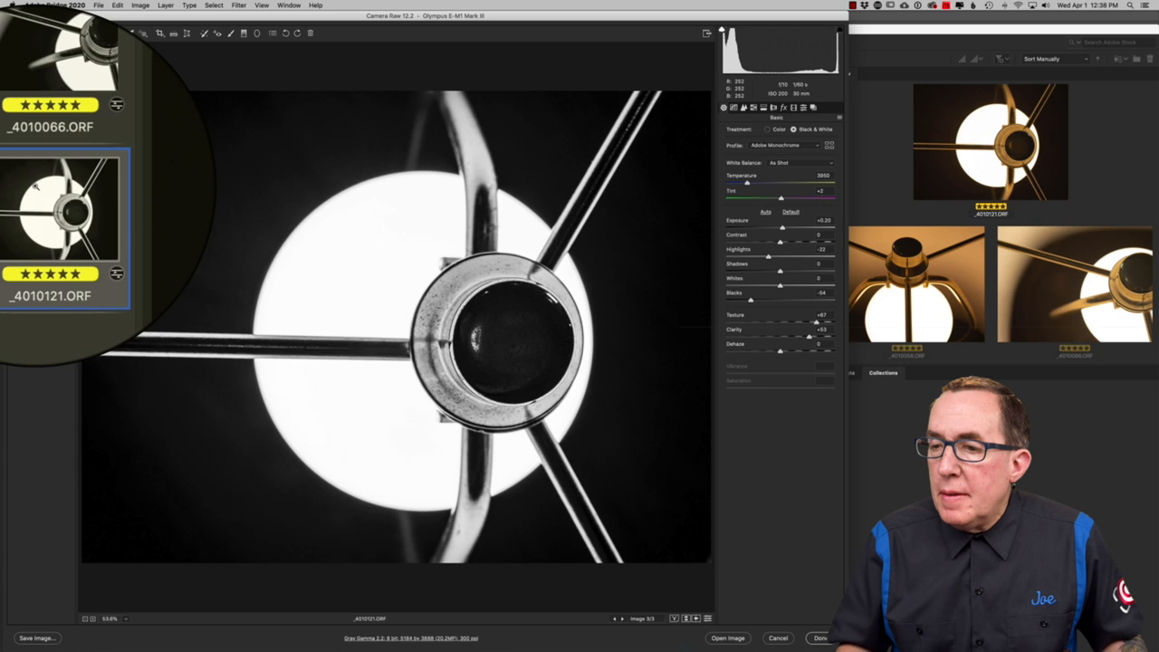
- Drag the Blacks slider of _4010121.ORF down to about -81
drag(780, 303, 670, 343)
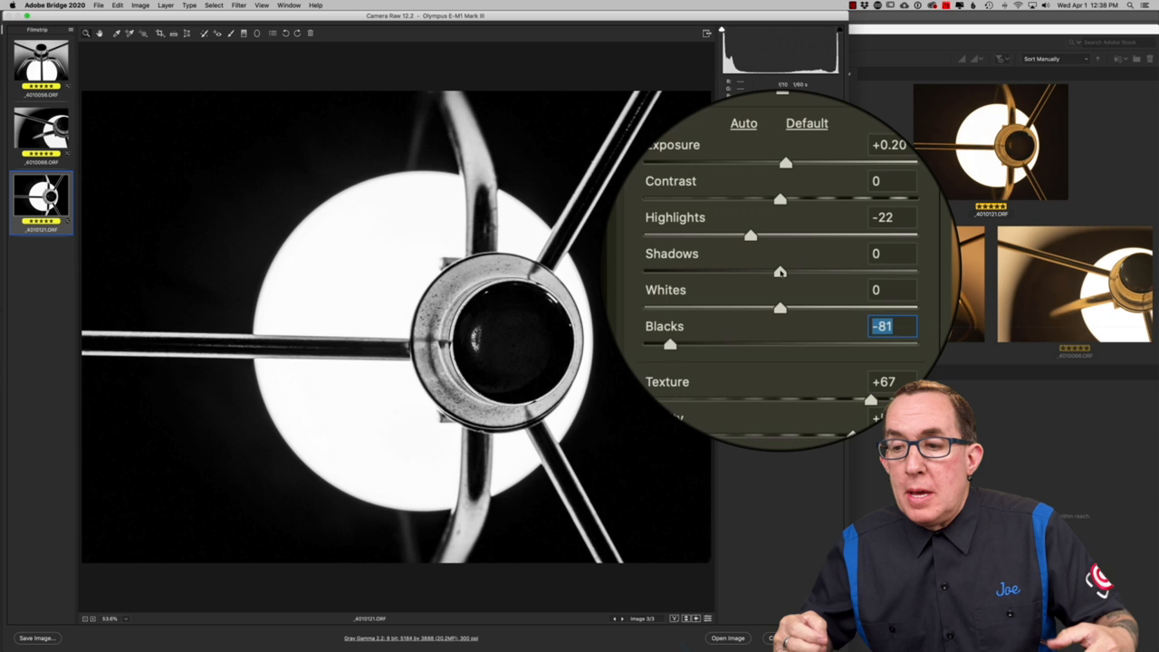
drag(780, 272, 793, 272)
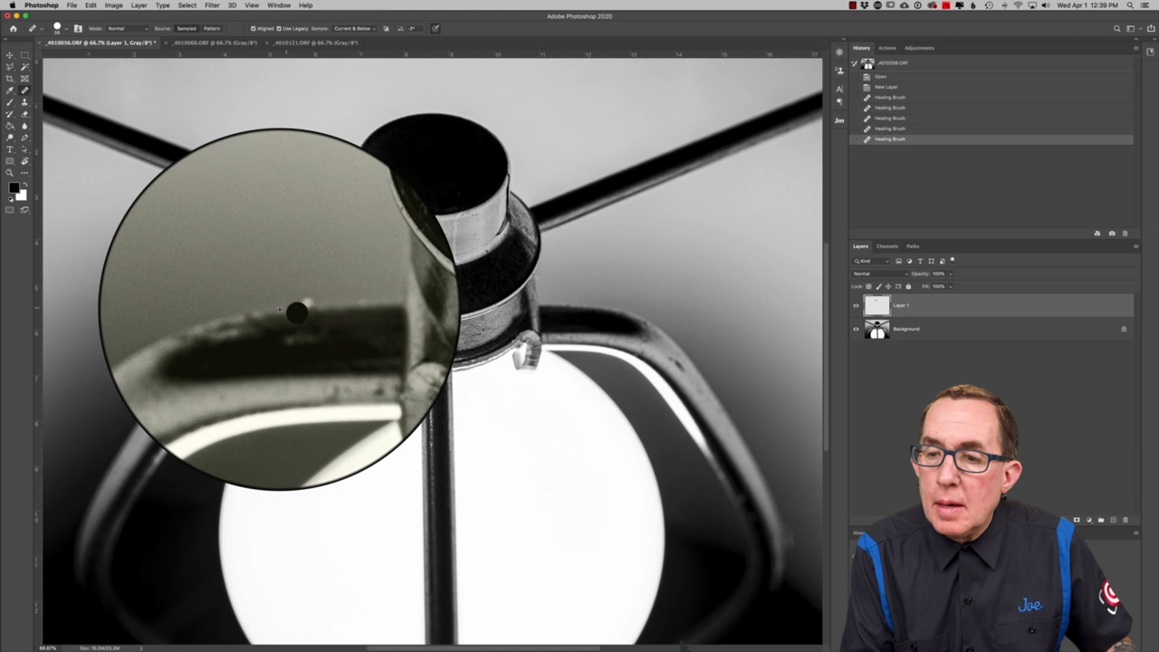
- Heal a dust speck on the lamp with the Spot Healing Brush
click(281, 312)
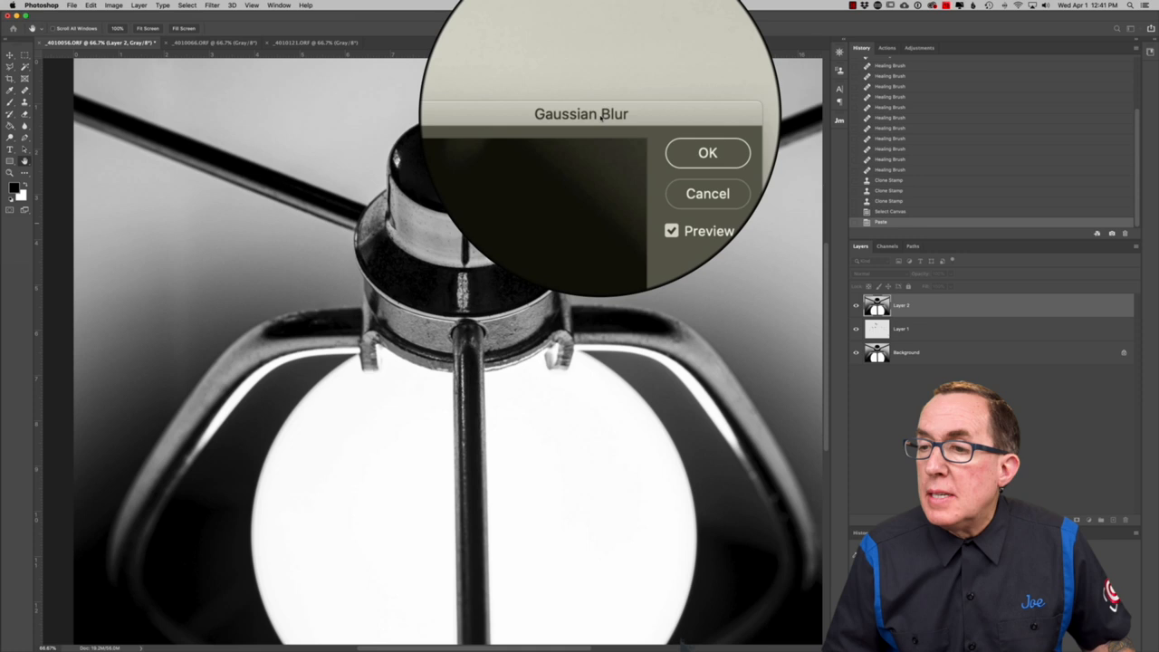
- Apply Gaussian Blur to the pasted merged-copy layer
click(707, 152)
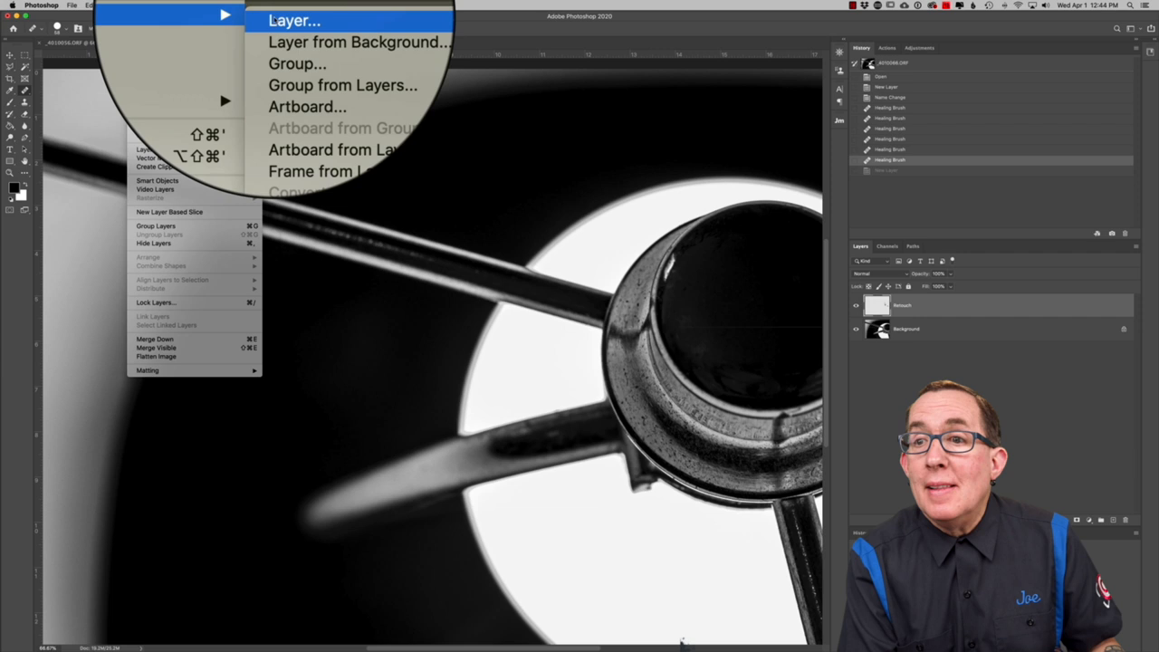
- Create a Soft Light layer filled with soft-light neutral gray
click(293, 19)
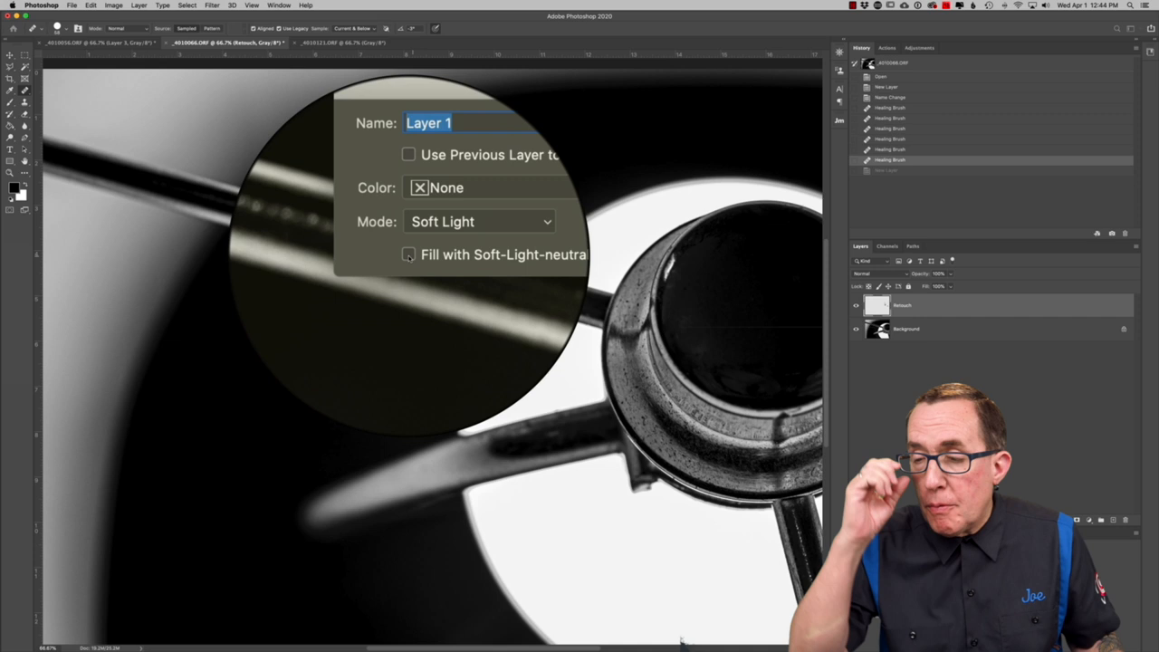
click(408, 255)
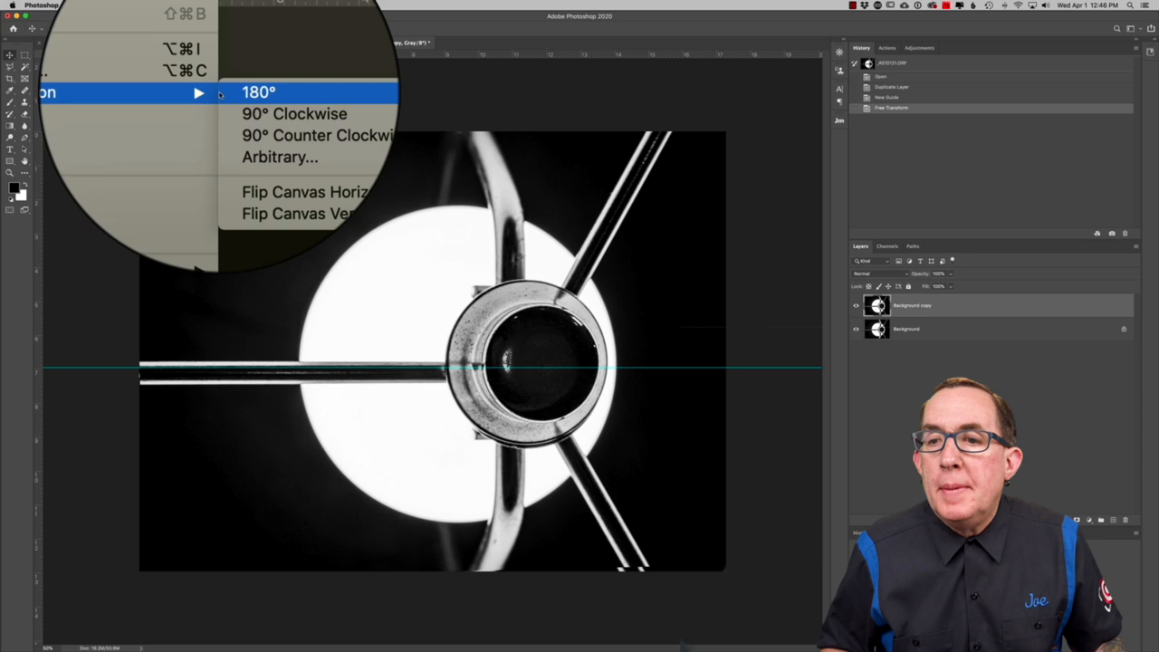
- Rotate the canvas 90° into portrait orientation
click(259, 92)
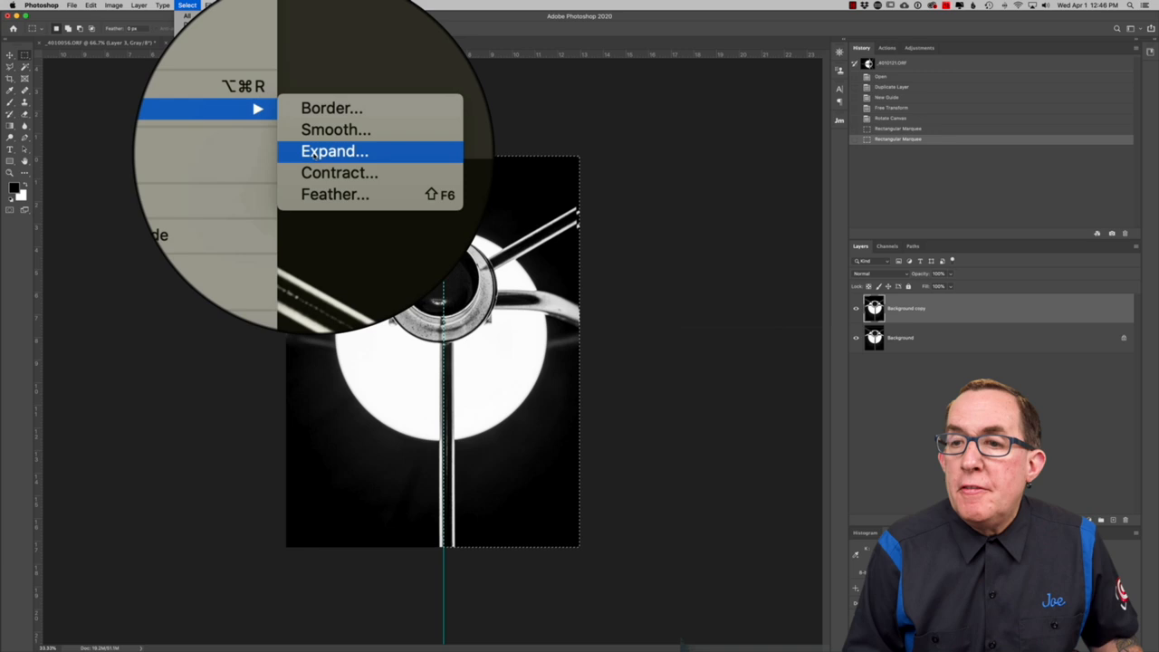
- Feather the right-half marquee selection to soften its edge
click(335, 193)
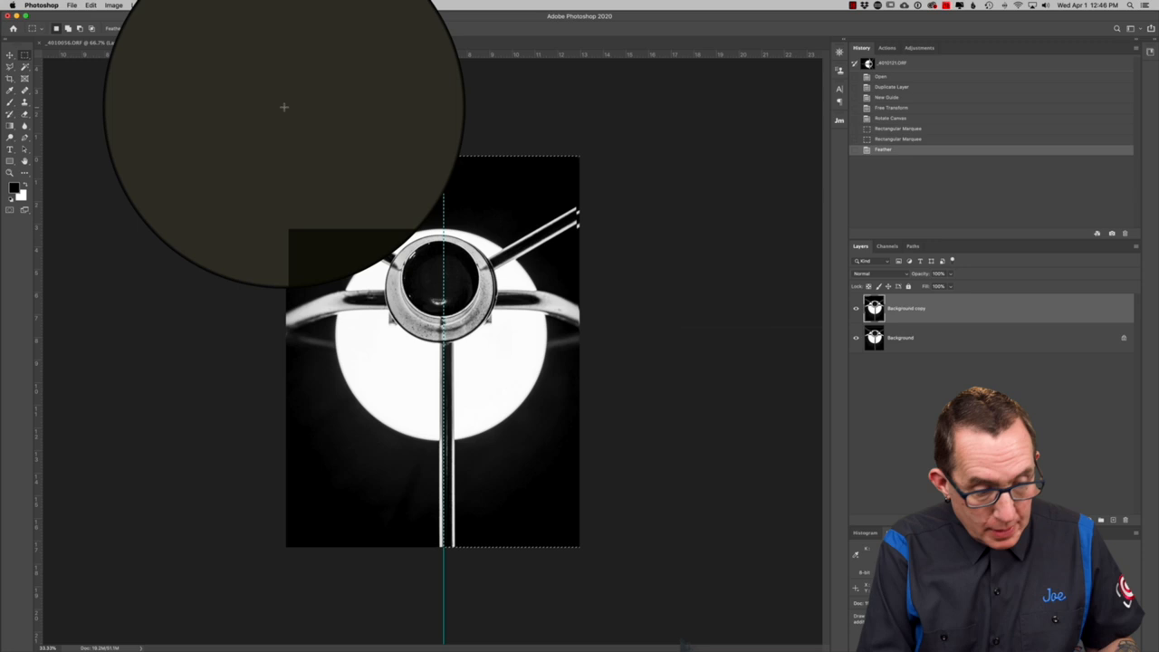
click(87, 4)
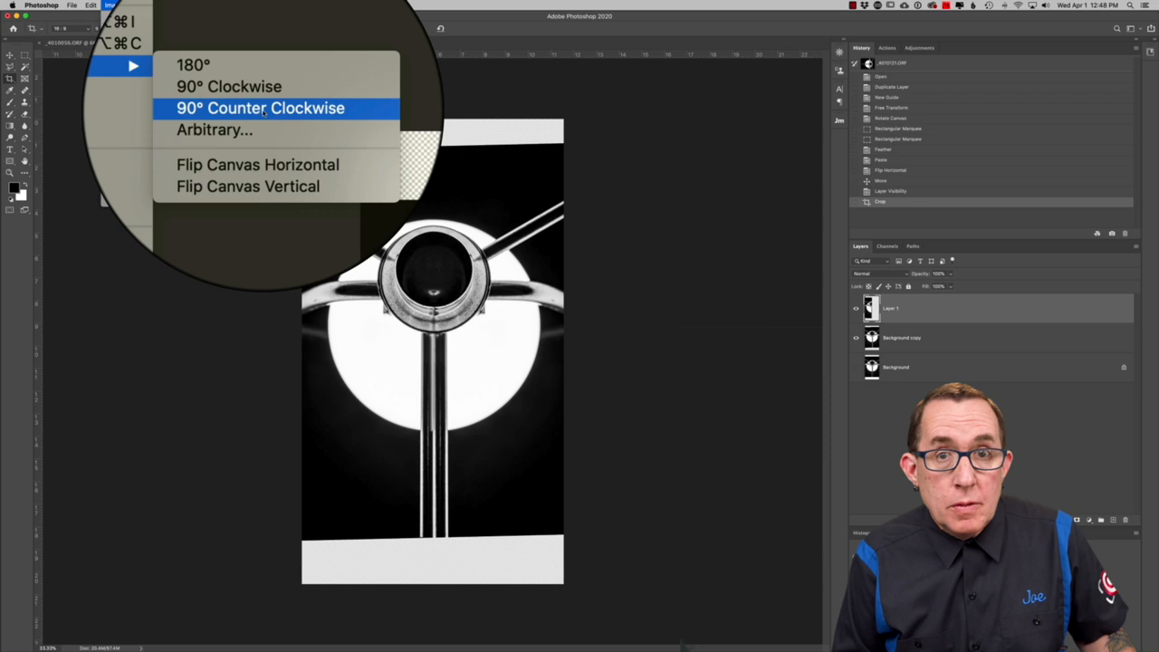
- Rotate the canvas 90° counter-clockwise back to landscape
click(260, 108)
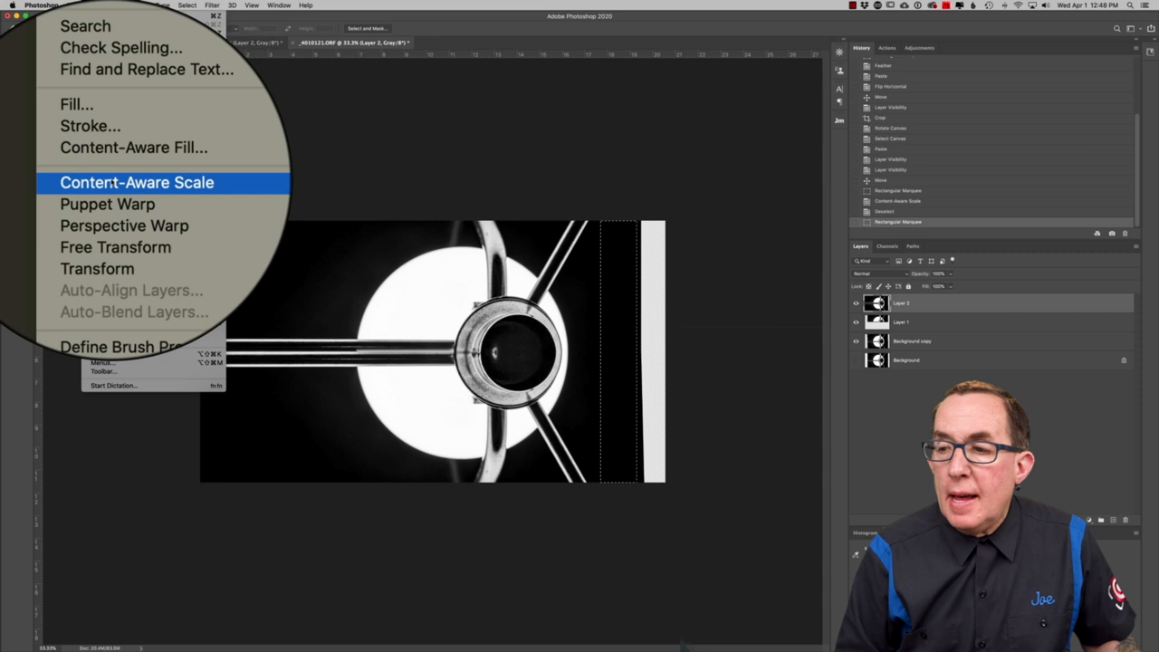
- Content-Aware Scale the selected edge strip to fill the empty canvas
click(136, 182)
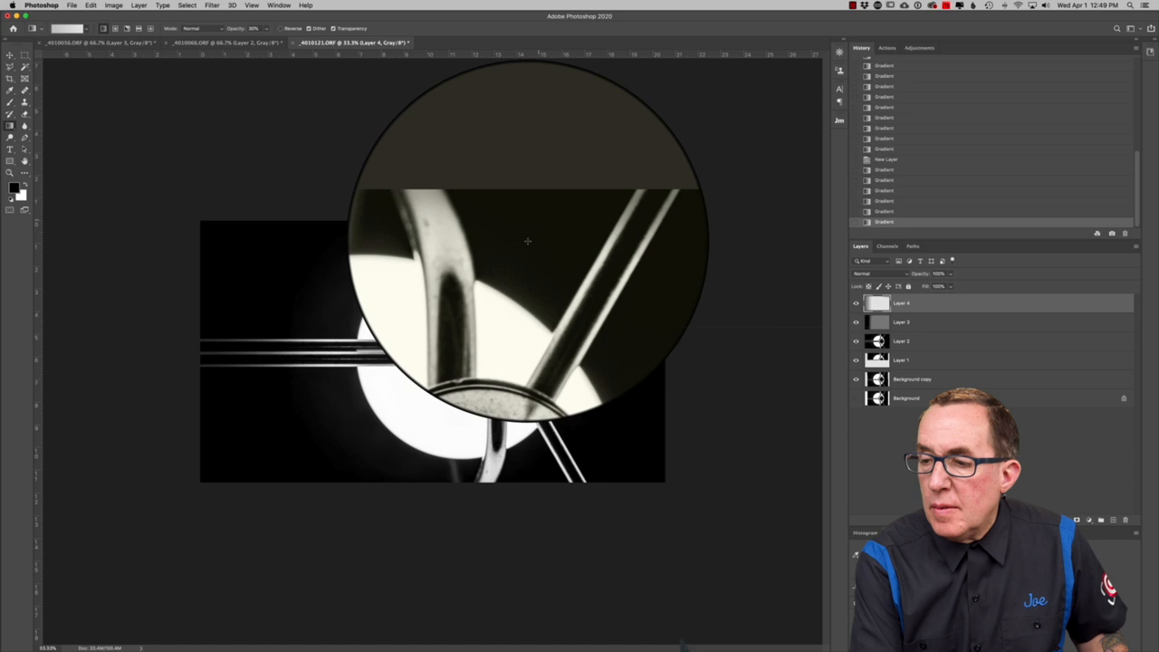
- Drag a low-opacity black gradient inward to darken the top edge
drag(528, 240, 533, 472)
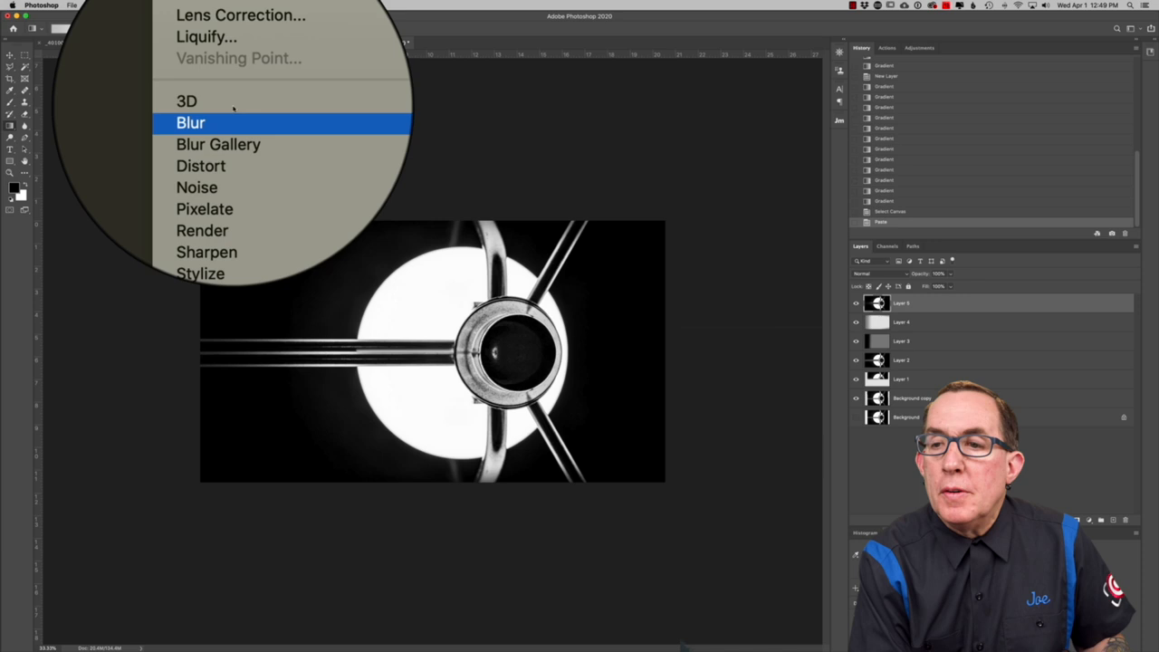
- Apply a 9.3-pixel Gaussian Blur to the merged copy layer
click(191, 122)
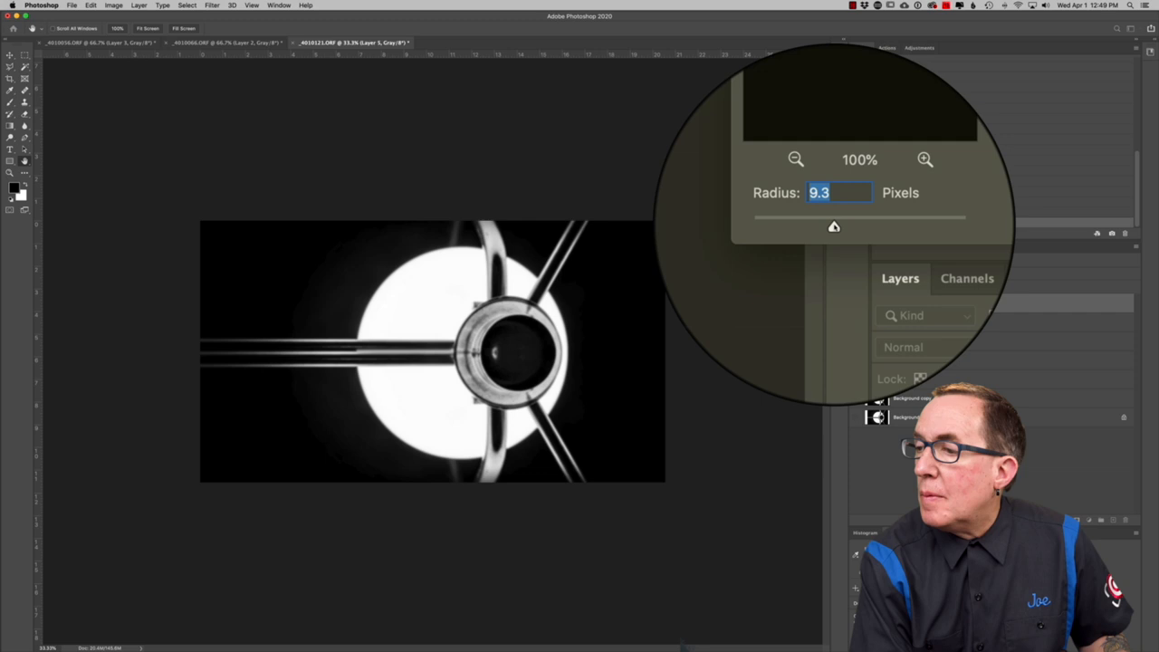